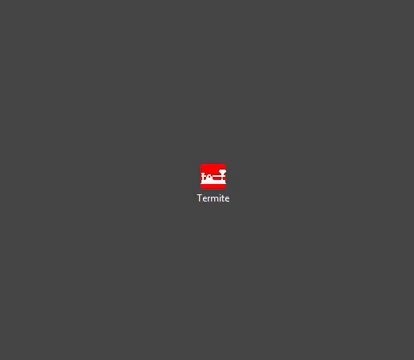
# - Launch Termite 3.1 from its desktop icon
pyautogui.click(212, 176)
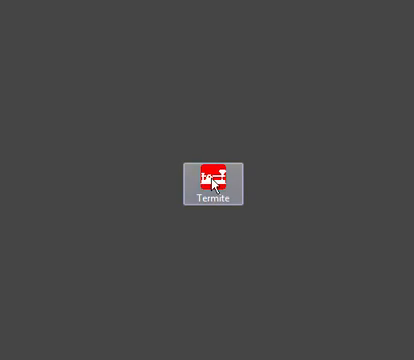
pyautogui.doubleClick(208, 180)
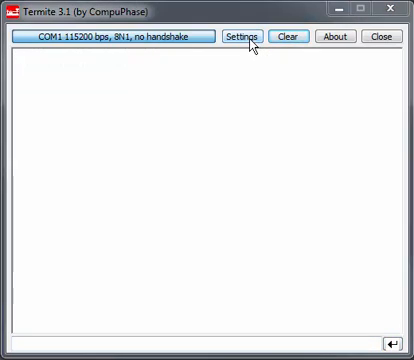
# - In port settings, choose COM6 with baud rate 115200, 8N1, no handshake
pyautogui.click(250, 40)
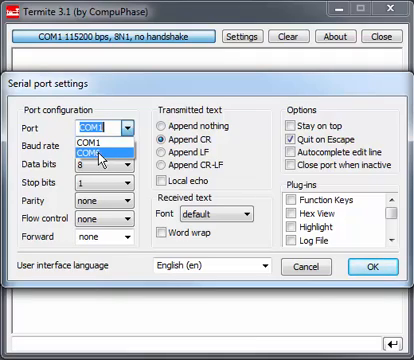
pyautogui.click(96, 144)
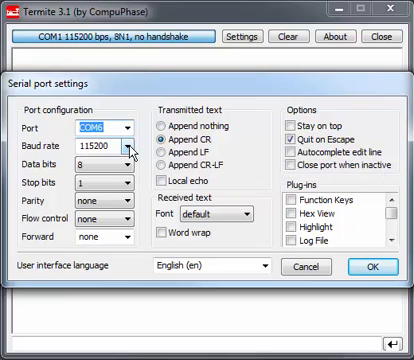
pyautogui.click(130, 146)
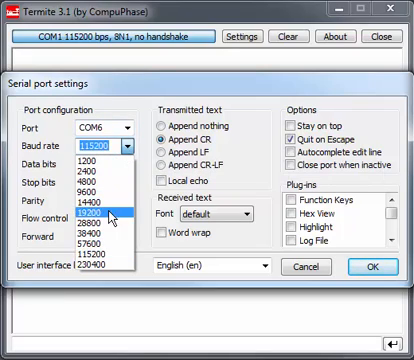
pyautogui.moveTo(96, 244)
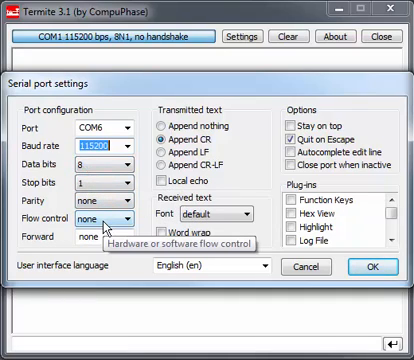
pyautogui.moveTo(190, 140)
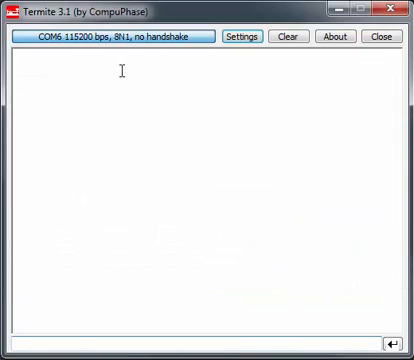
# - Reconnect the terminal on COM6 and send AT+RST to reboot the module
pyautogui.click(124, 40)
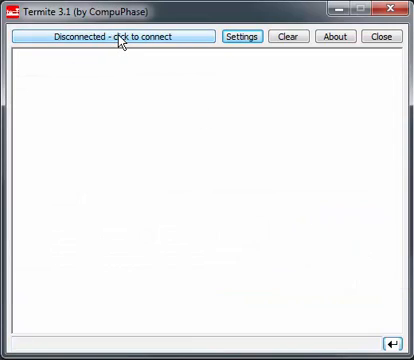
pyautogui.click(116, 44)
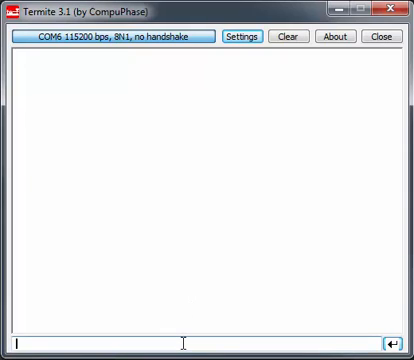
pyautogui.write('A')
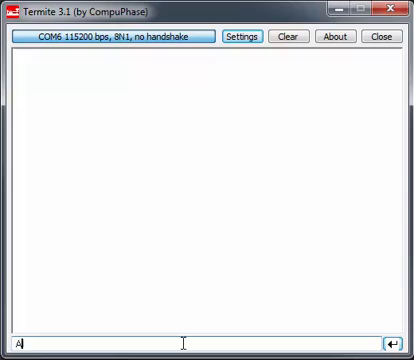
pyautogui.write('T+RST')
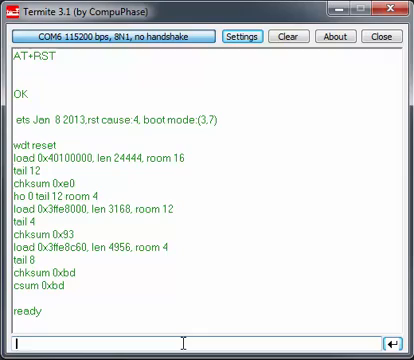
# - Send AT+GMR to query the firmware version (00160901)
pyautogui.write('AT')
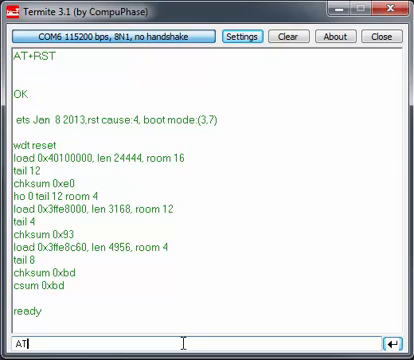
pyautogui.write('+GMR')
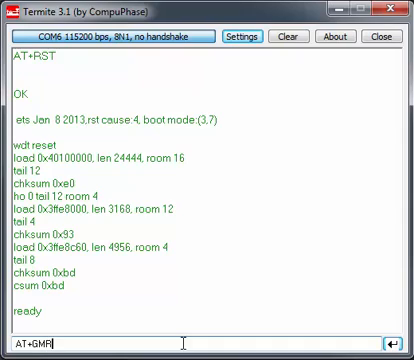
pyautogui.press('Return')
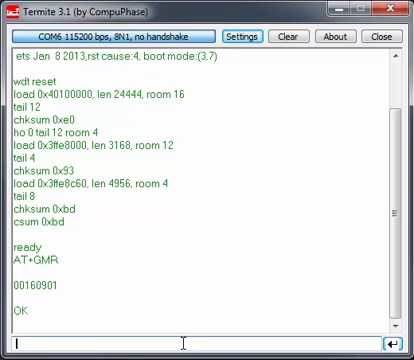
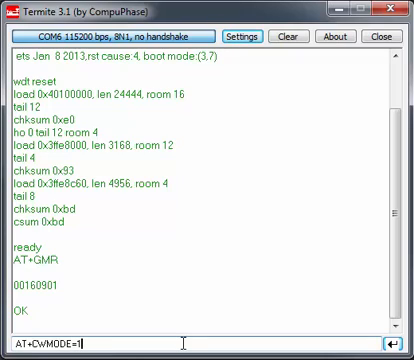
# - Send AT+CWMODE=1 to put the module in station mode
pyautogui.press('Return')
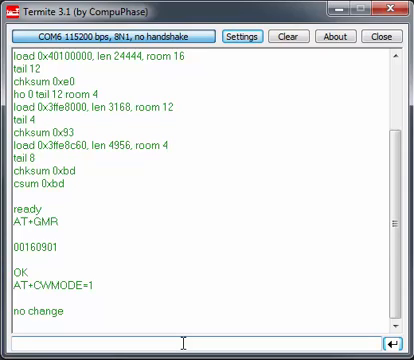
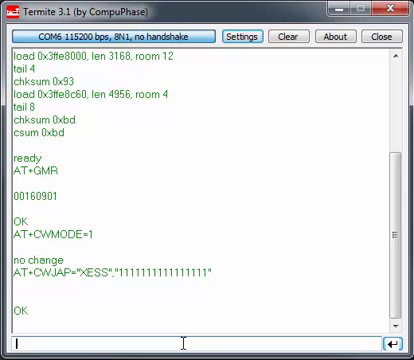
# - Send AT+CWLAP to list the visible access points
pyautogui.write('AT+CWL')
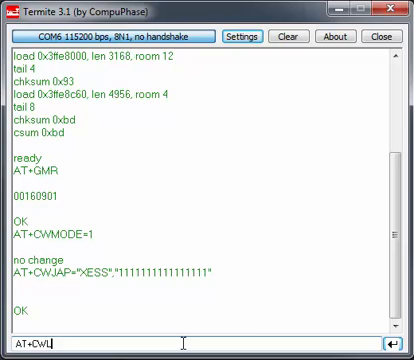
pyautogui.press('Return')
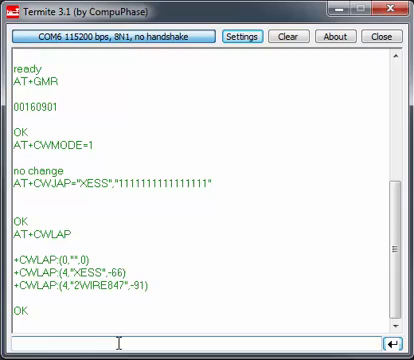
# - Send AT+CIFSR to read the IP address 192.168.0.104, then AT+CWQAP to quit the access point
pyautogui.write('AT+CI')
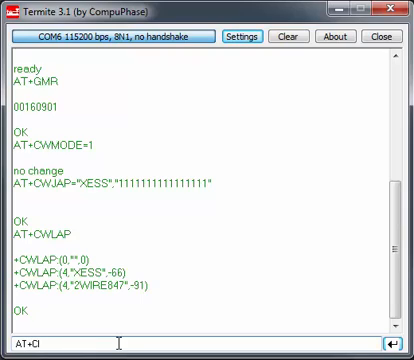
pyautogui.write('FSR')
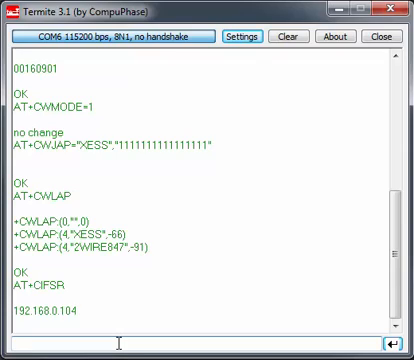
pyautogui.write('AT')
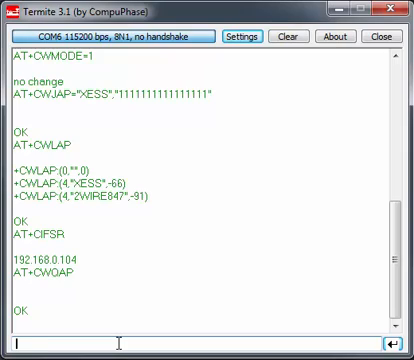
# - Re-send AT+CIFSR and see ERROR now that the module has left the access point
pyautogui.write('AT+CIFSR')
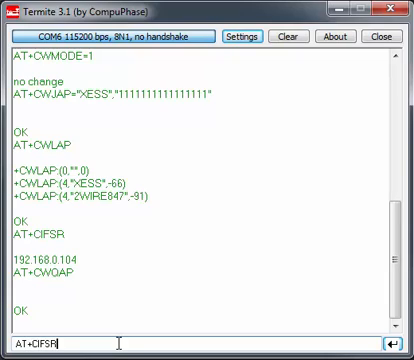
pyautogui.press('Return')
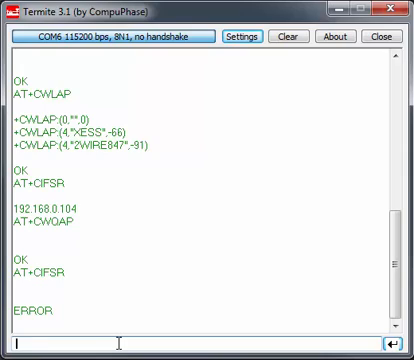